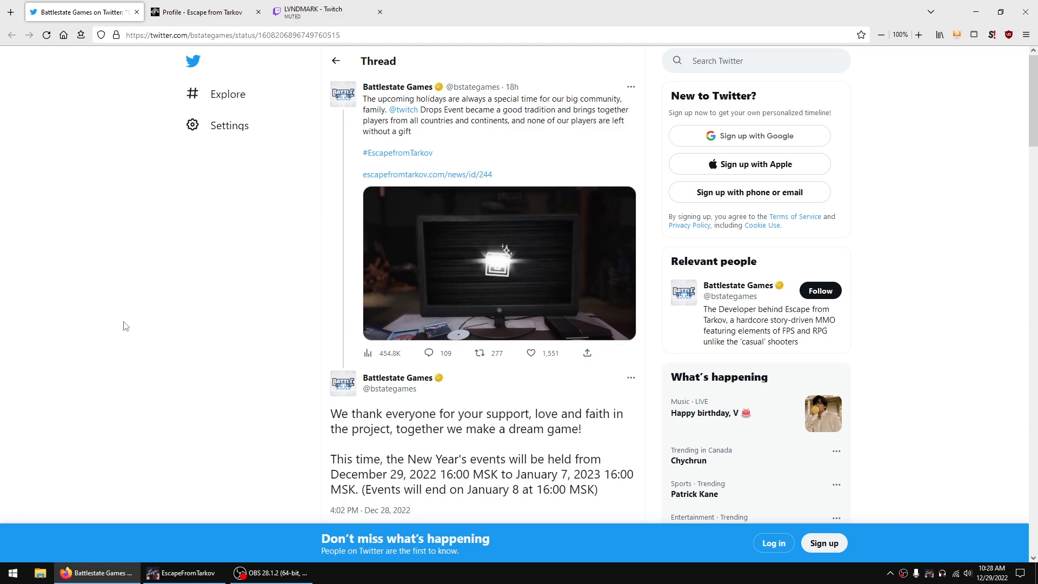
# - Confirm the Tarkov profile shows 'Twitch account is linked', then return to the LVNDMARK stream
pyautogui.doubleClick(540, 474)
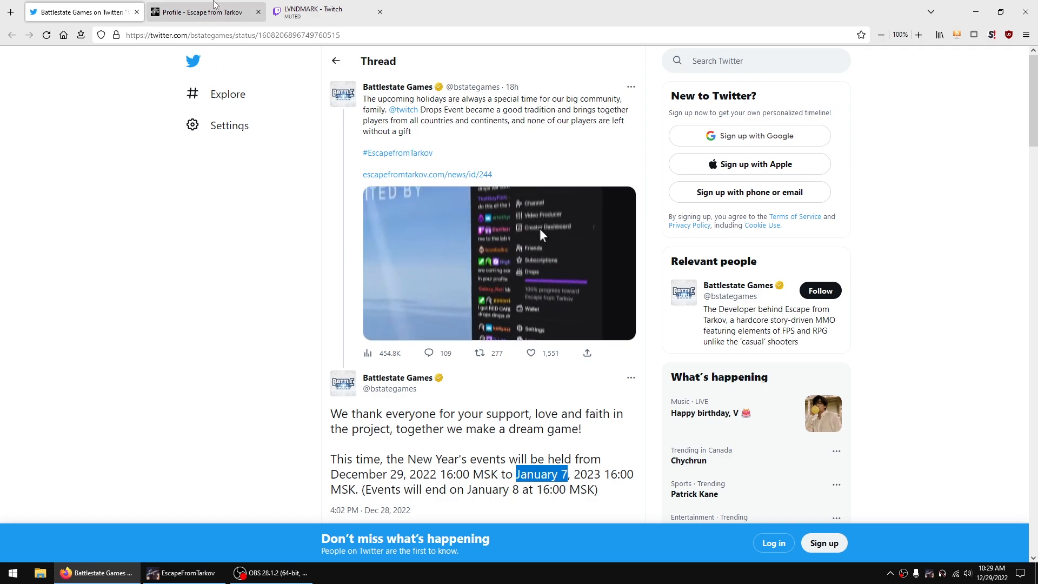
pyautogui.click(202, 12)
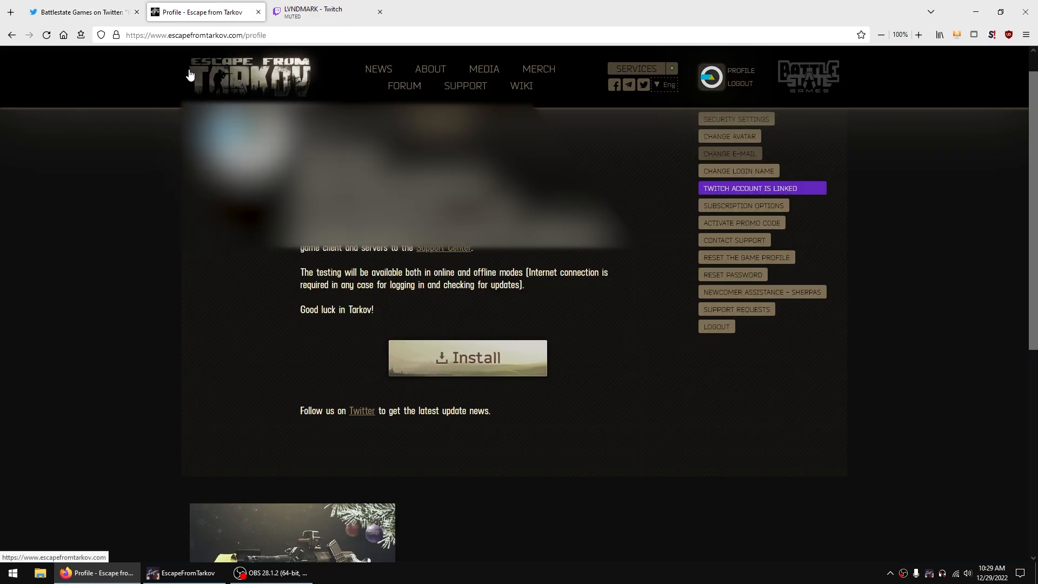
pyautogui.moveTo(731, 75)
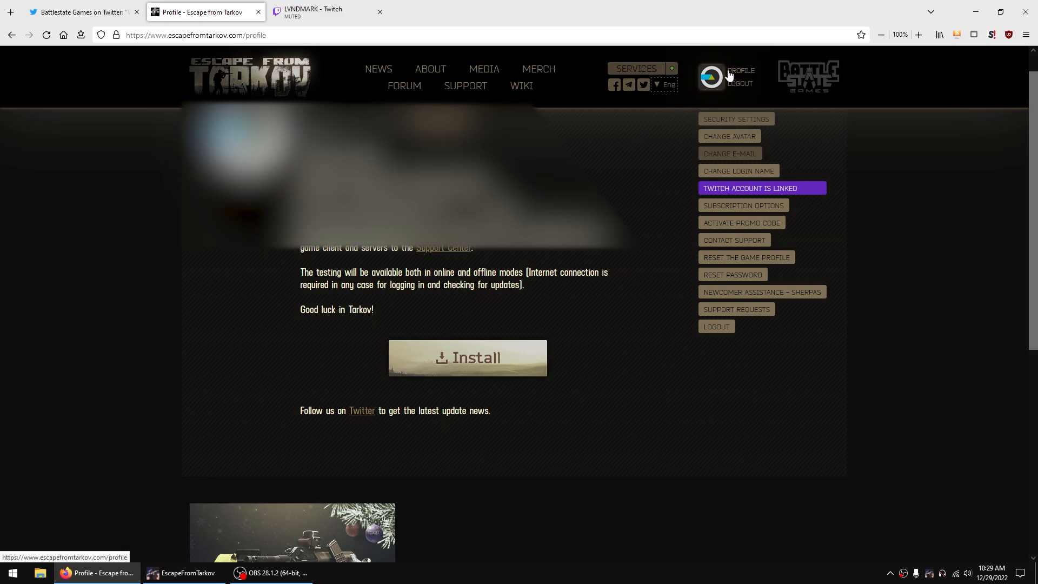
pyautogui.moveTo(980, 160)
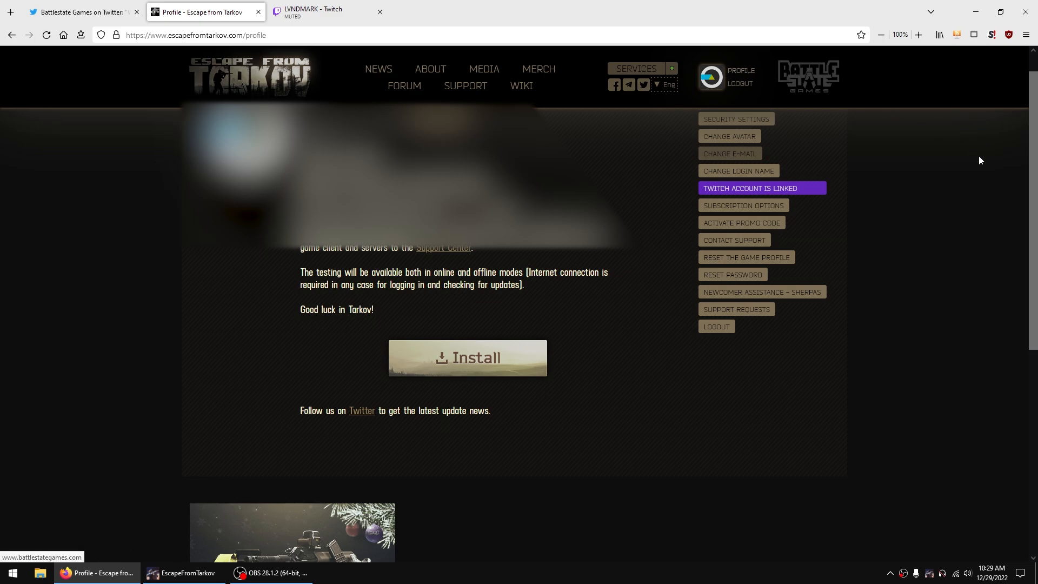
pyautogui.moveTo(678, 196)
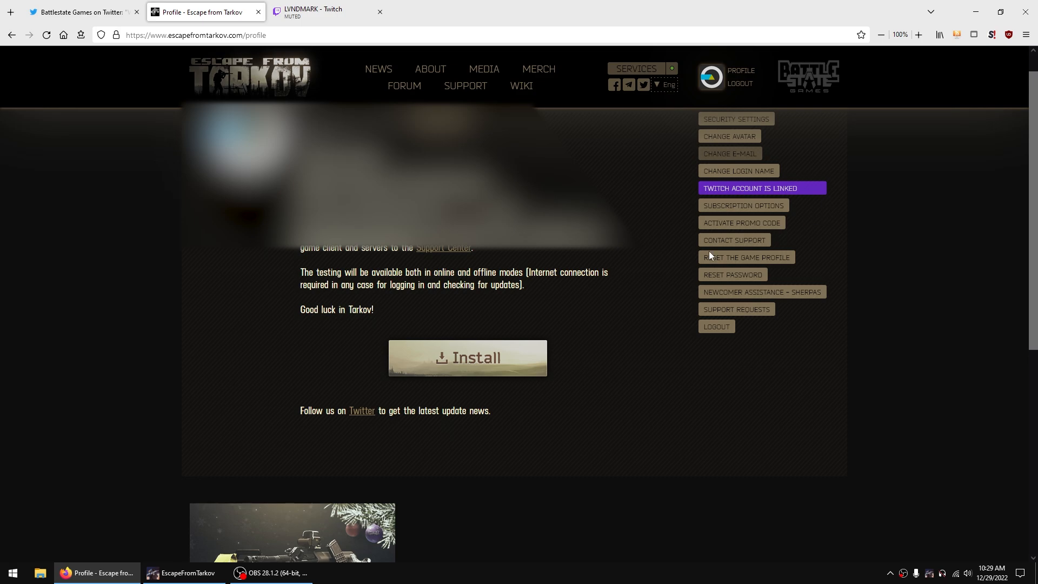
pyautogui.click(311, 12)
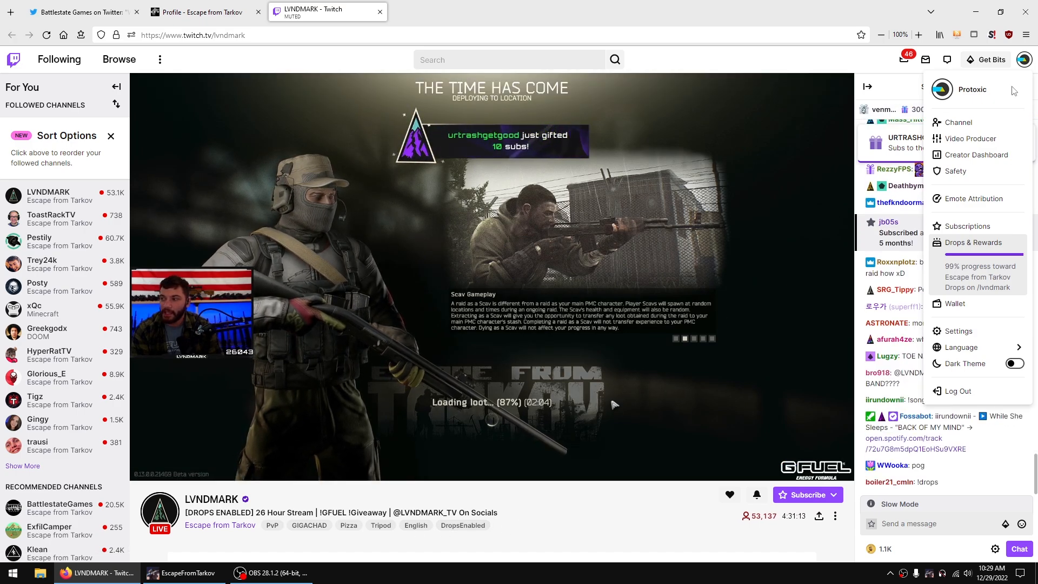
# - Reopen the Twitch avatar menu to check the 99% Tarkov drop progress
pyautogui.click(1024, 59)
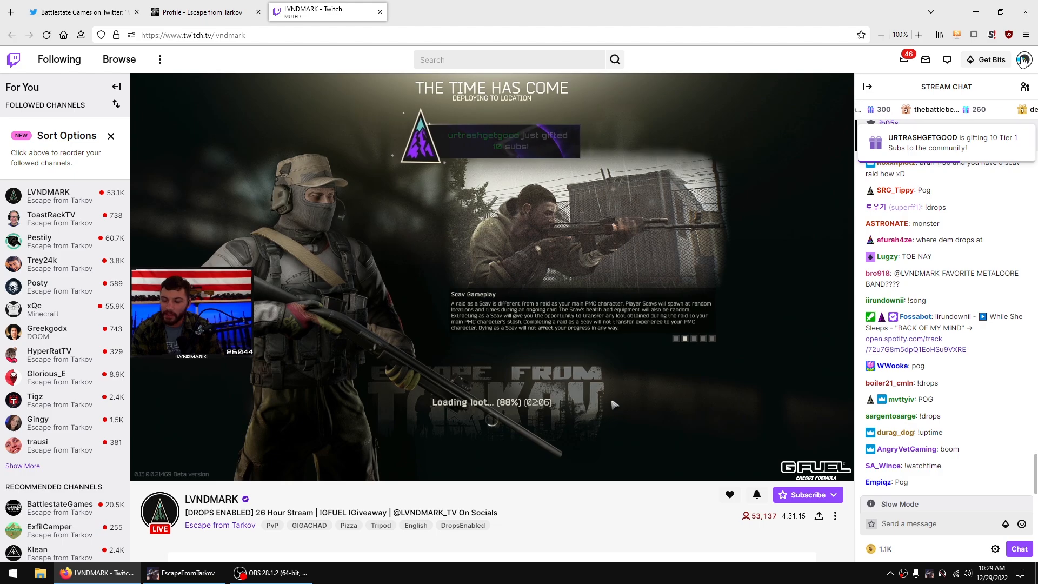
pyautogui.click(1024, 60)
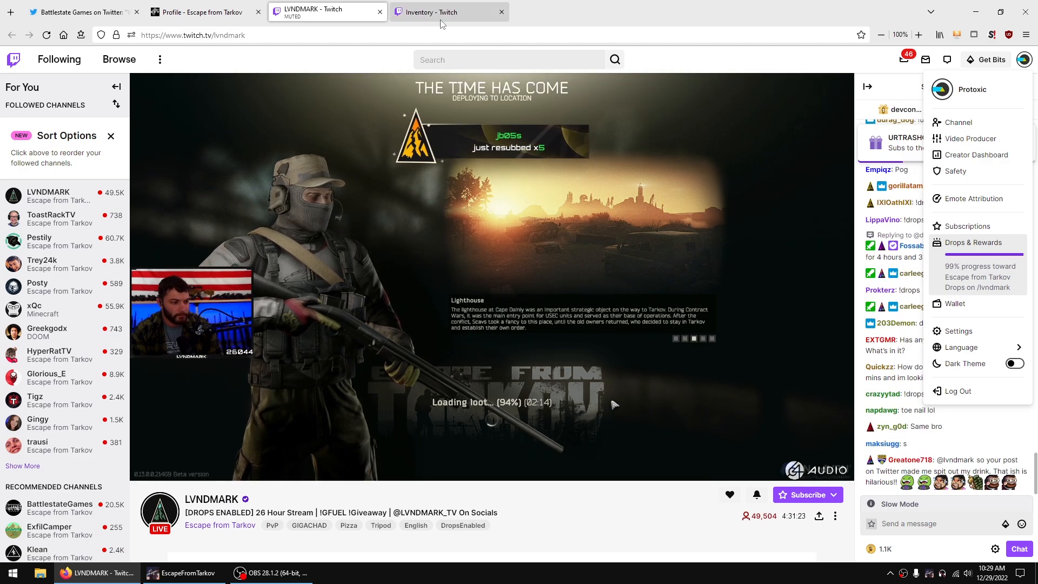
# - Watch the Inventory's Holiday Drops Day 1 pt.1 progress at 99% of 2h30m
pyautogui.click(973, 242)
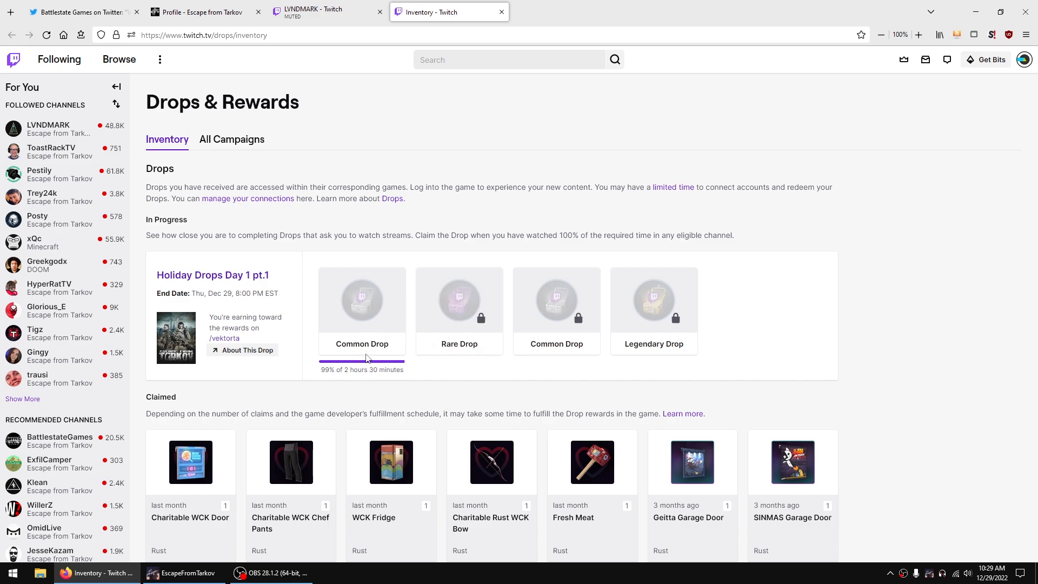
pyautogui.moveTo(449, 366)
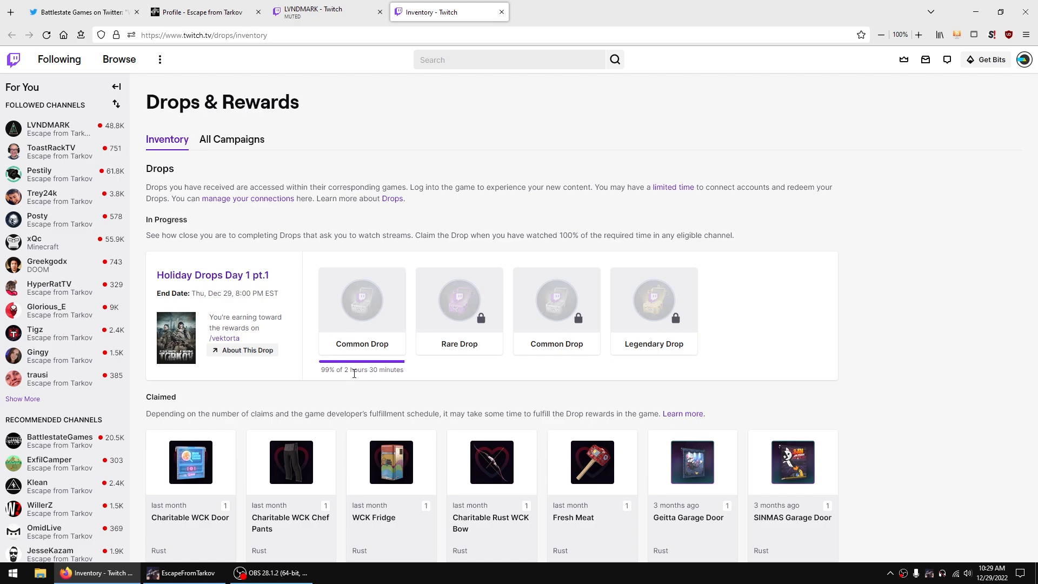
pyautogui.moveTo(322, 374)
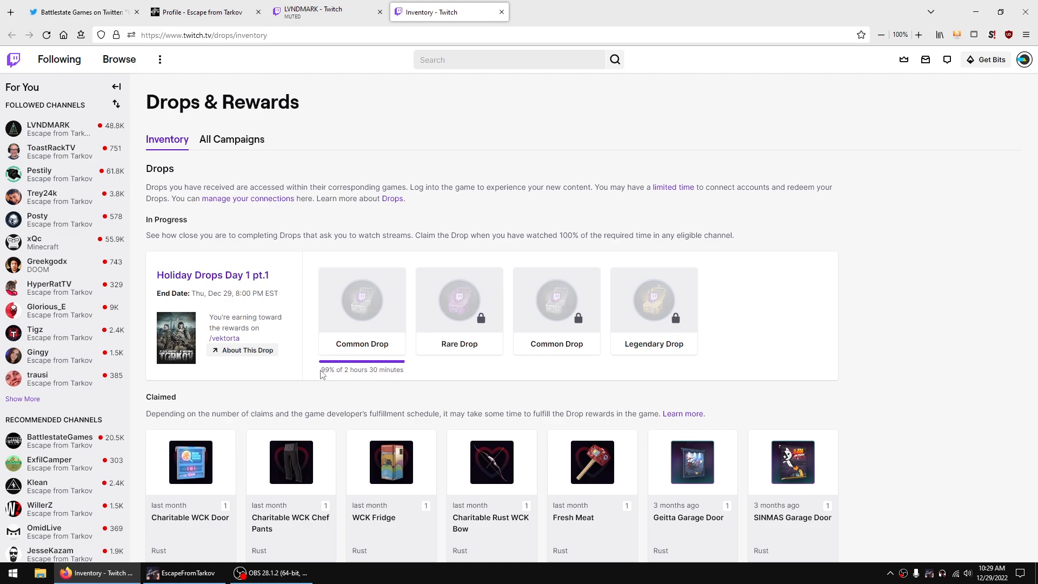
pyautogui.moveTo(333, 372)
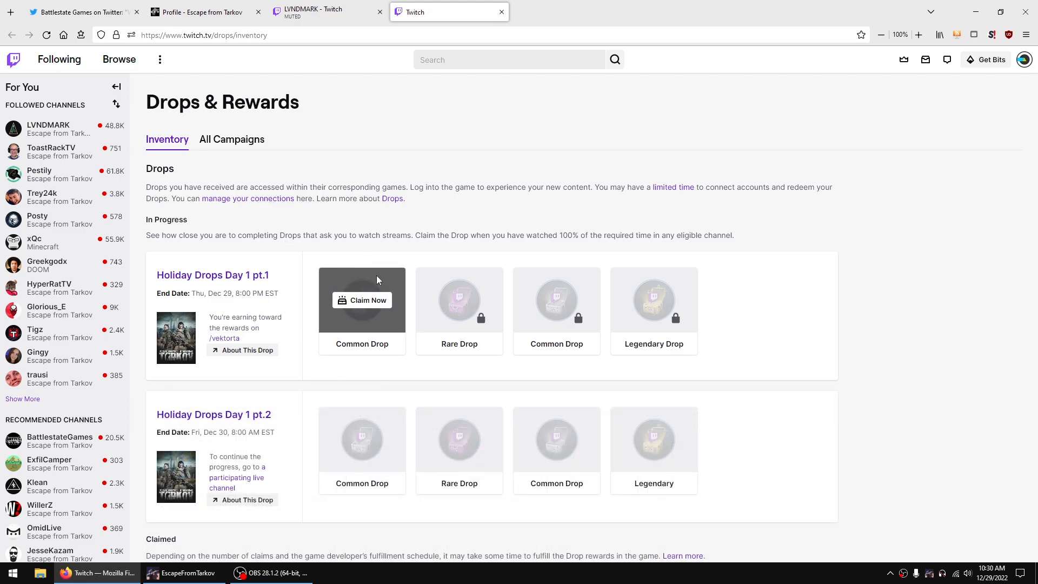
pyautogui.moveTo(371, 325)
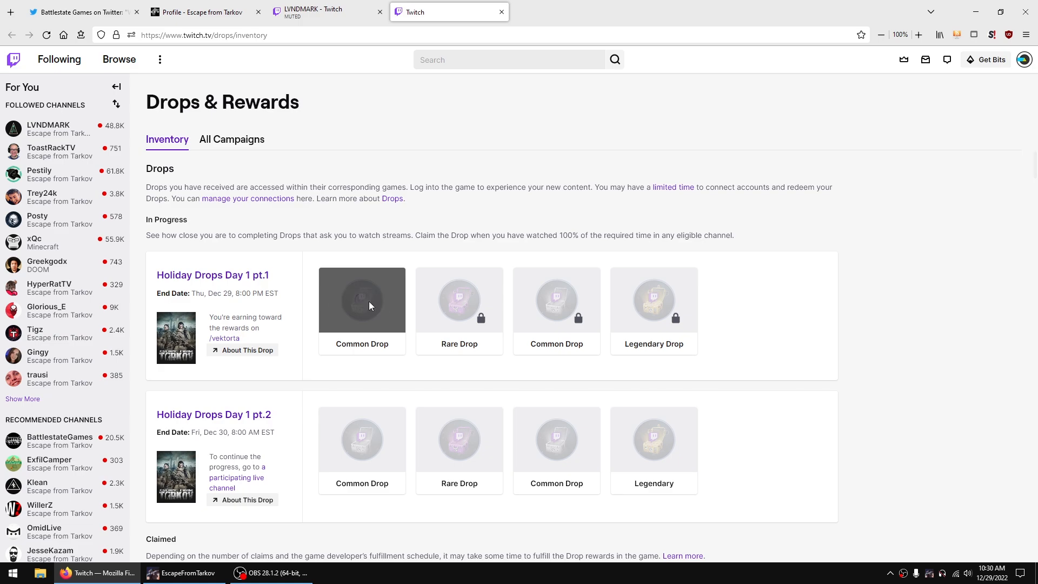
# - Claim Now on the Holiday Drops Day 1 pt.1 Common Drop
pyautogui.click(363, 299)
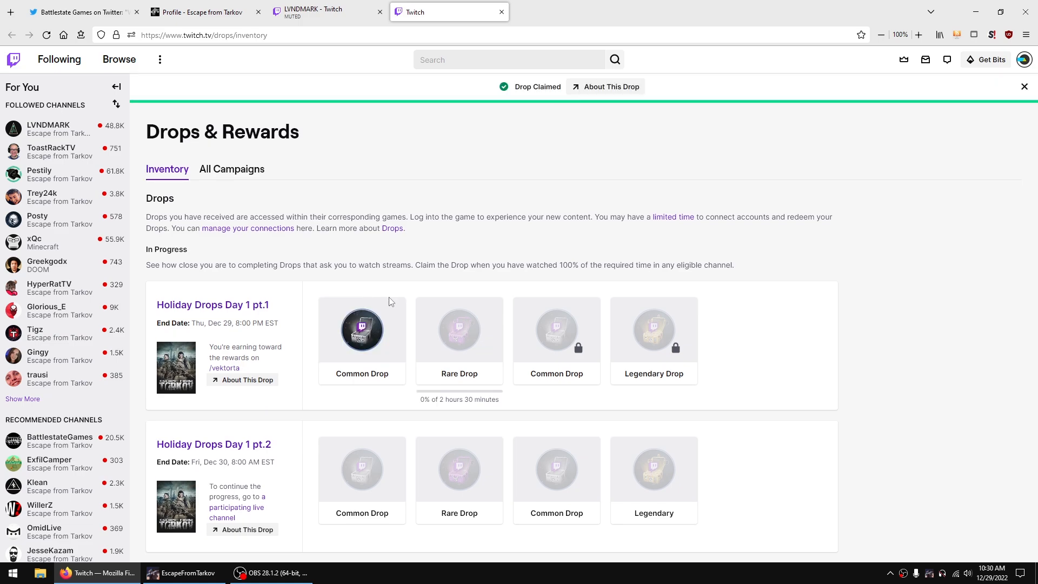
pyautogui.moveTo(362, 469)
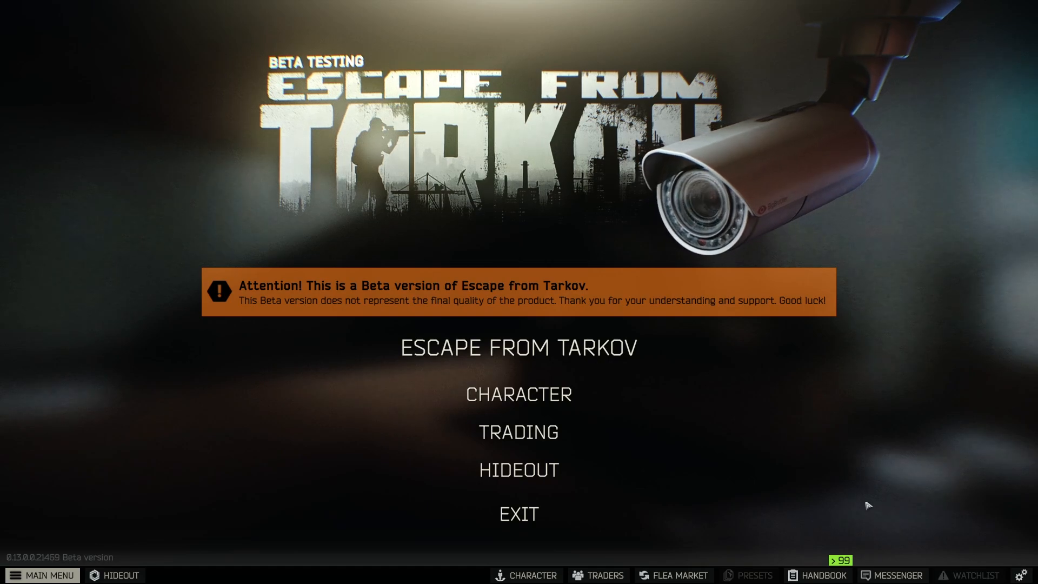
# - Receive Prapor's incoming package from the in-game Messenger
pyautogui.click(894, 575)
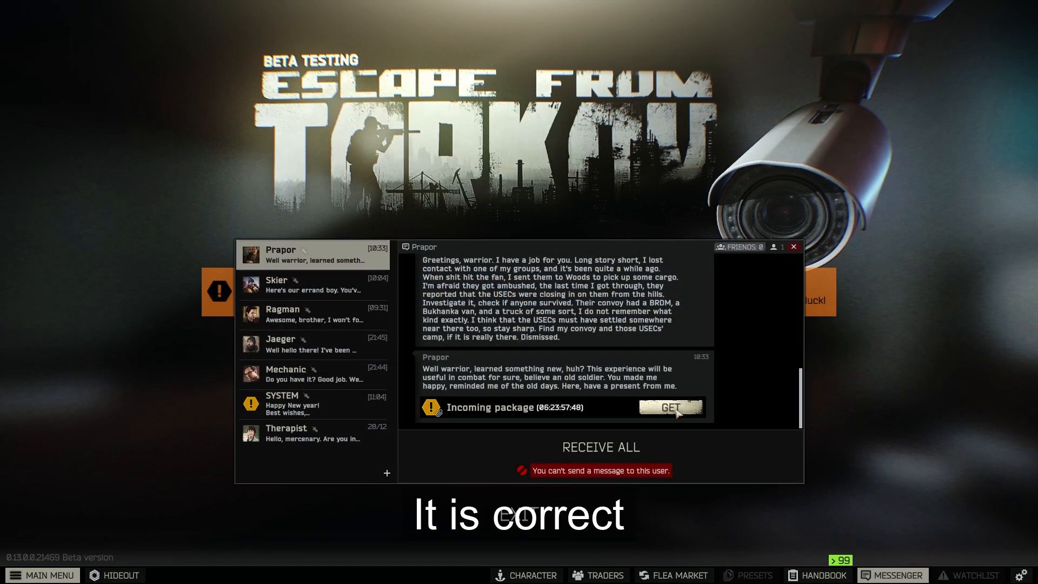
pyautogui.click(670, 407)
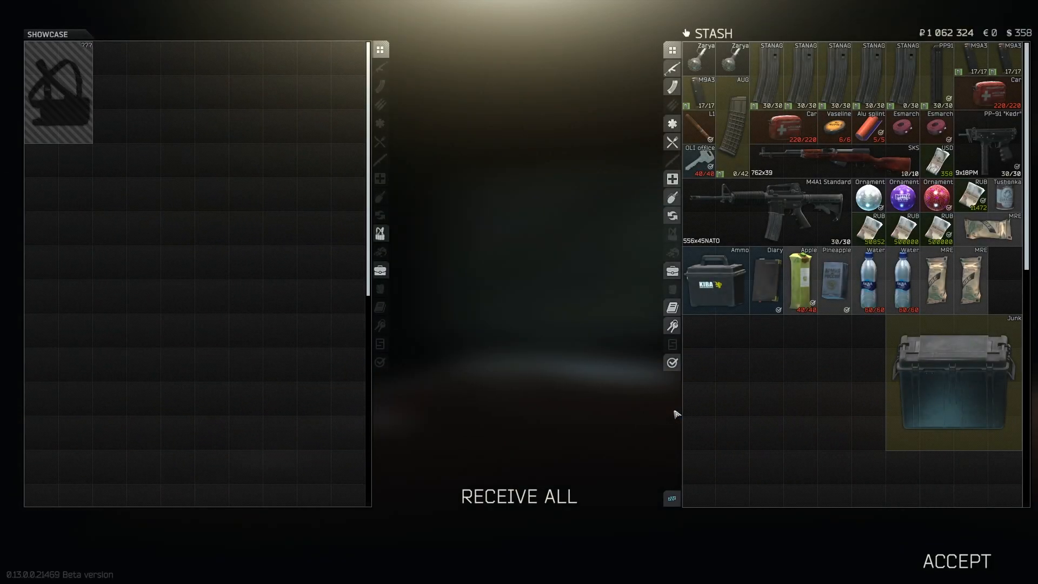